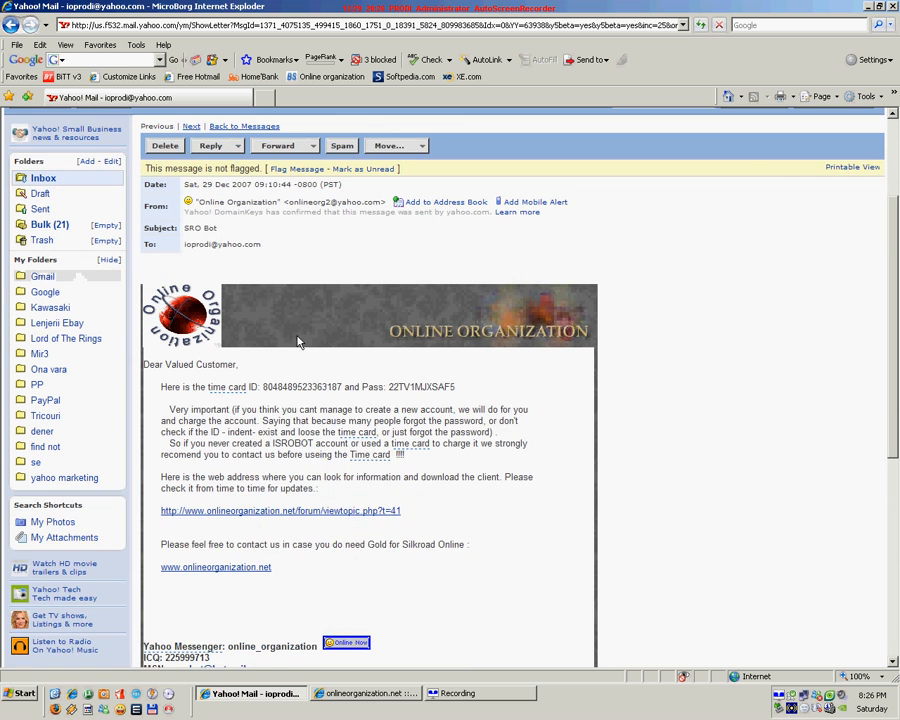
# Step: Follow the email's forum link and save the srobotsetup .exe from the post to the desktop
pyautogui.scroll(-3)
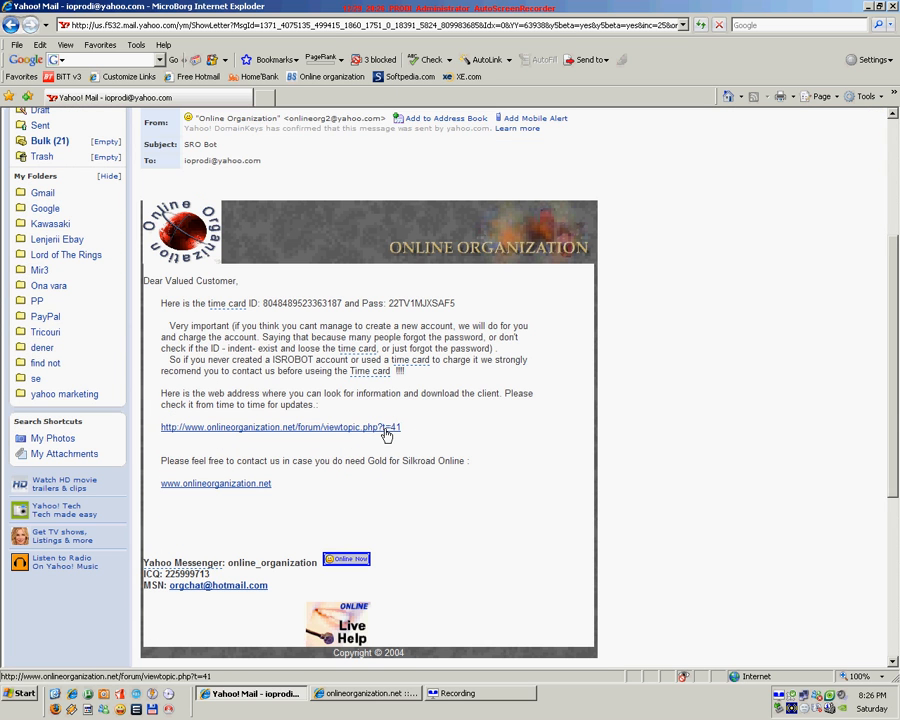
pyautogui.click(280, 428)
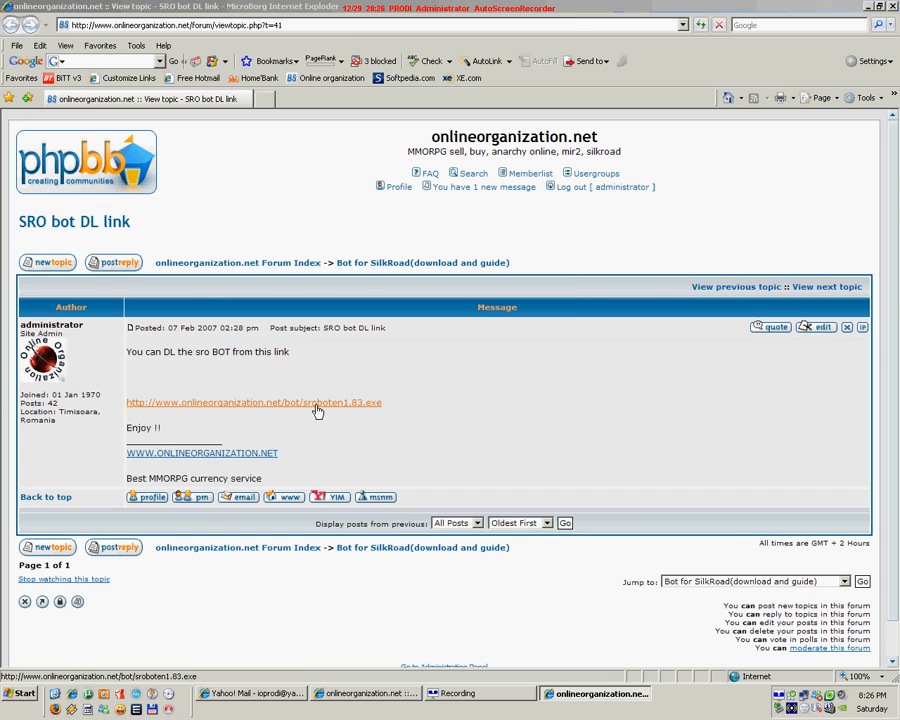
pyautogui.click(250, 402)
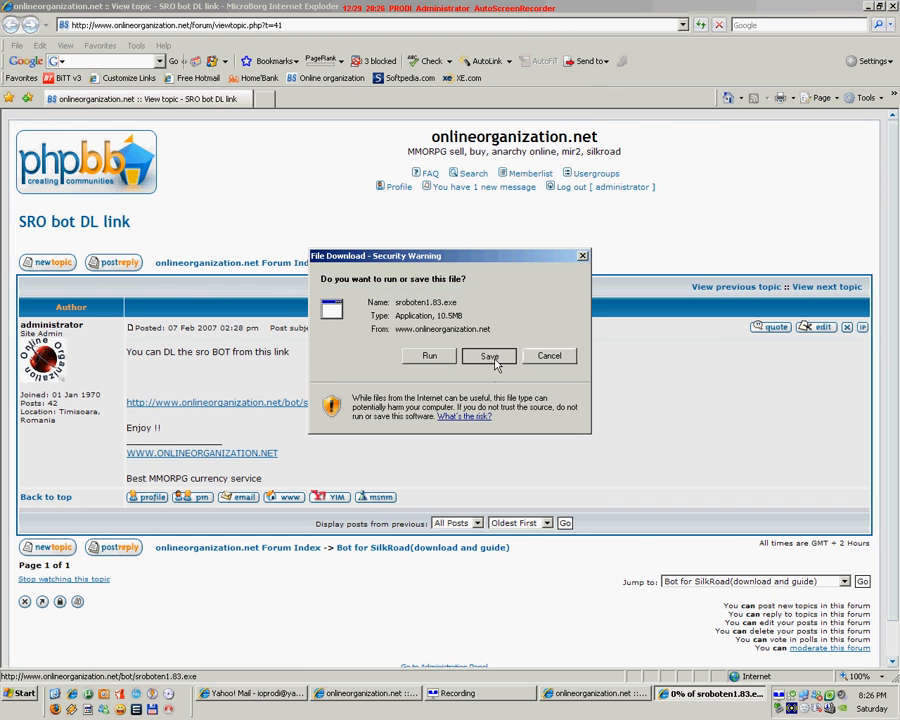
pyautogui.click(488, 356)
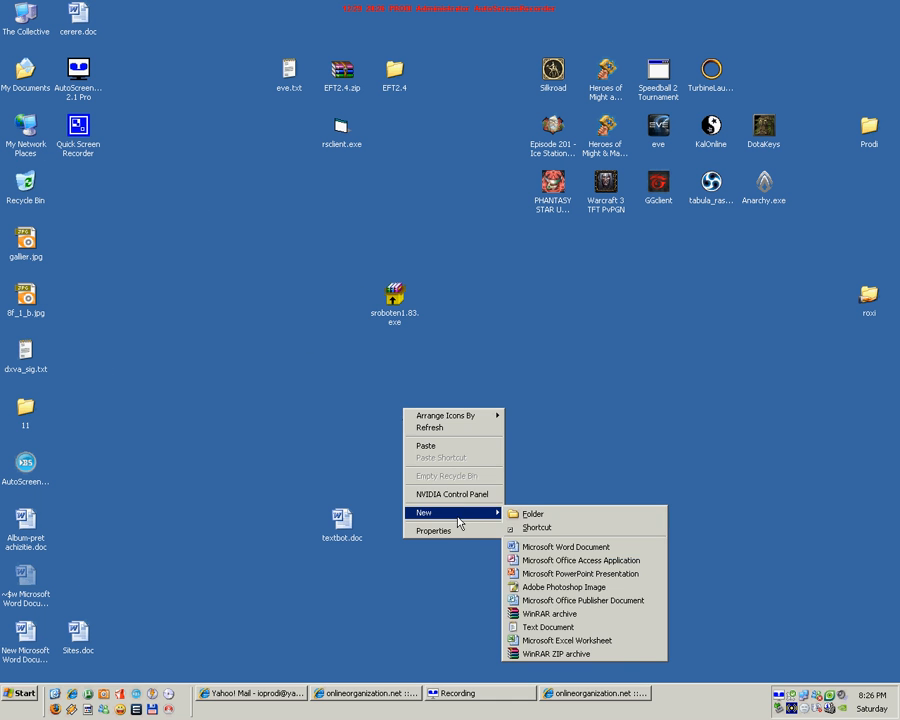
# Step: Create a desktop folder named SROBOT beside the downloaded bot exe
pyautogui.click(532, 514)
pyautogui.write('SROBOT')
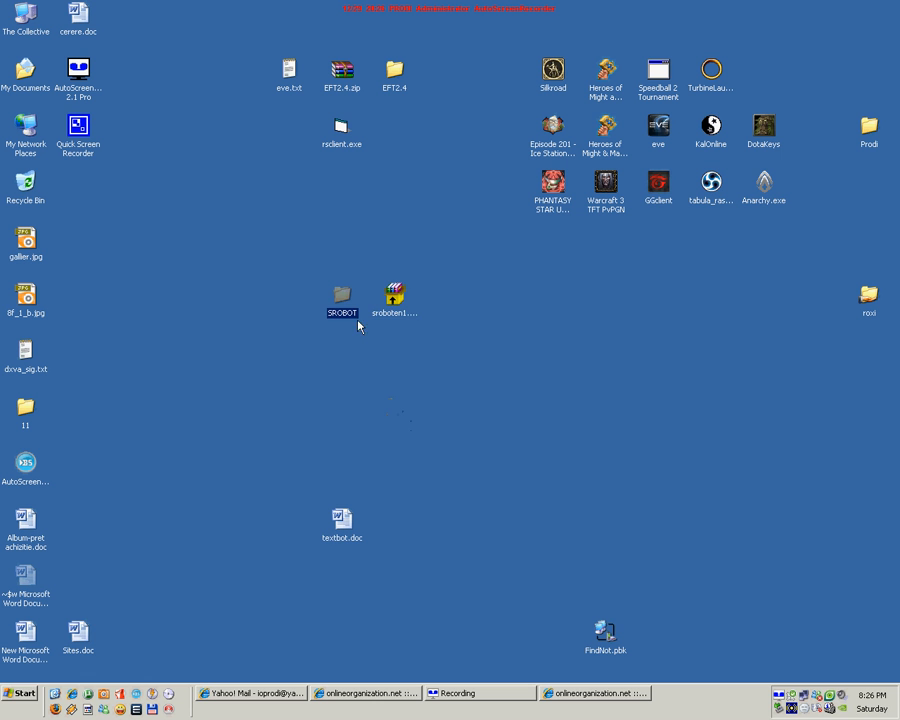
pyautogui.rightClick(392, 290)
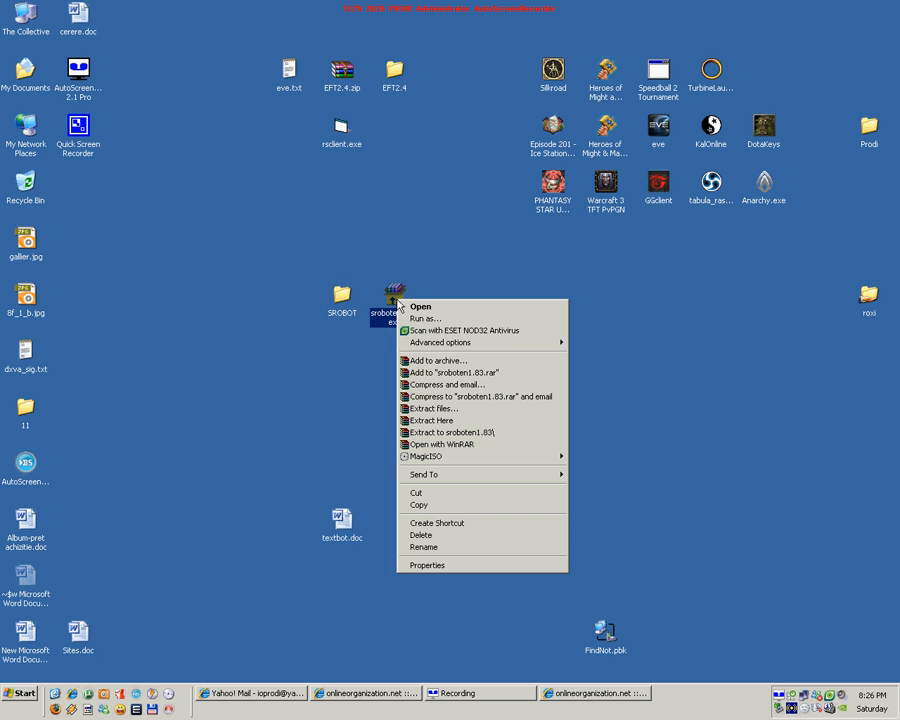
# Step: Run the self-extractor and unpack the bot files into the SROBOT folder, then close it
pyautogui.click(432, 408)
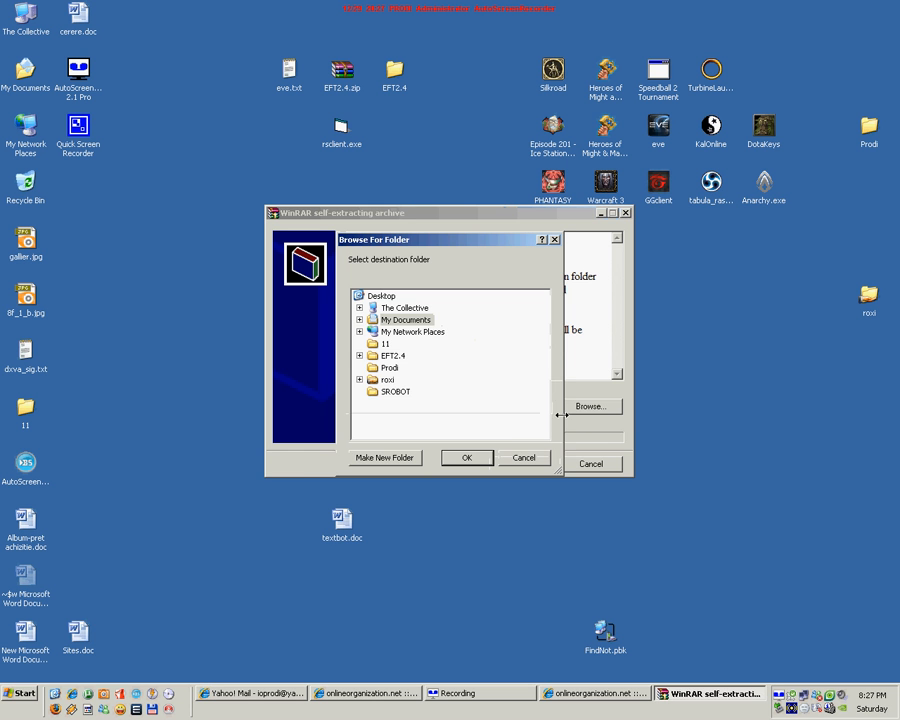
pyautogui.click(466, 456)
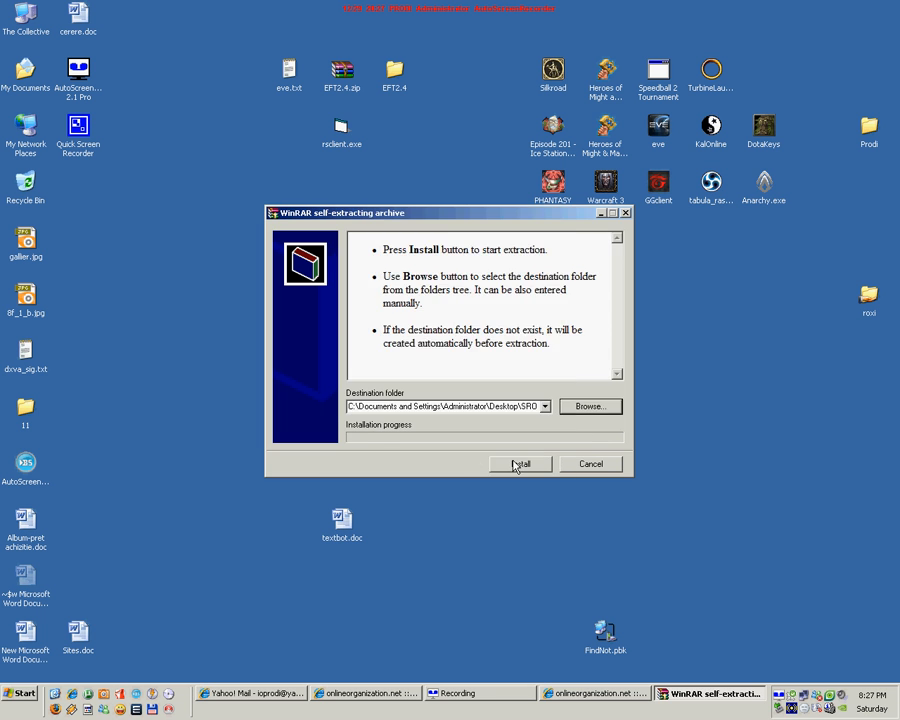
pyautogui.click(520, 464)
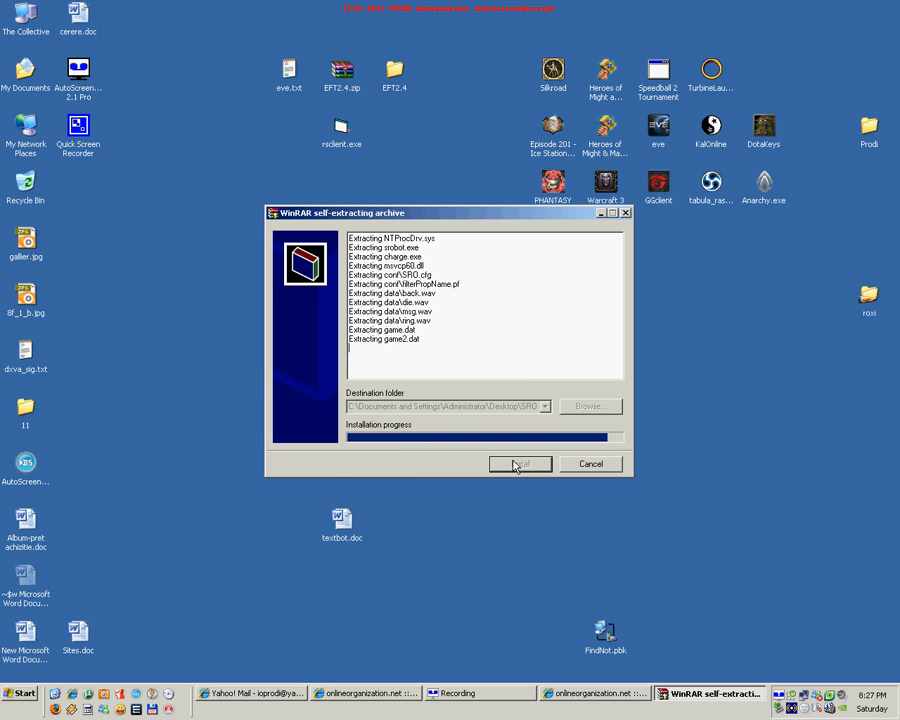
pyautogui.click(520, 464)
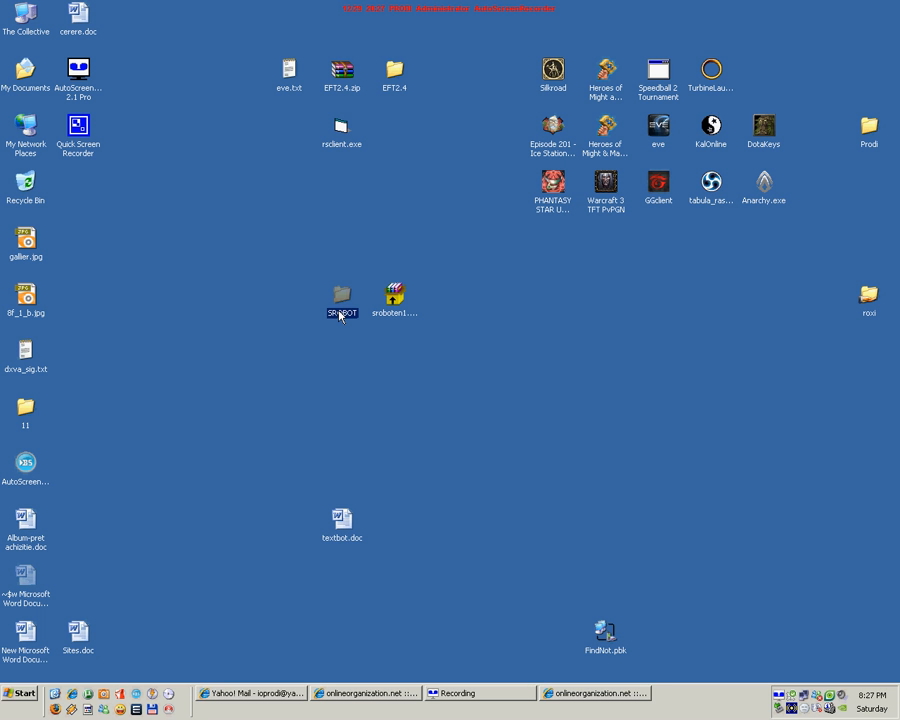
# Step: Show the SROBOT folder's extracted files, including srobot.exe and the data folder
pyautogui.doubleClick(342, 294)
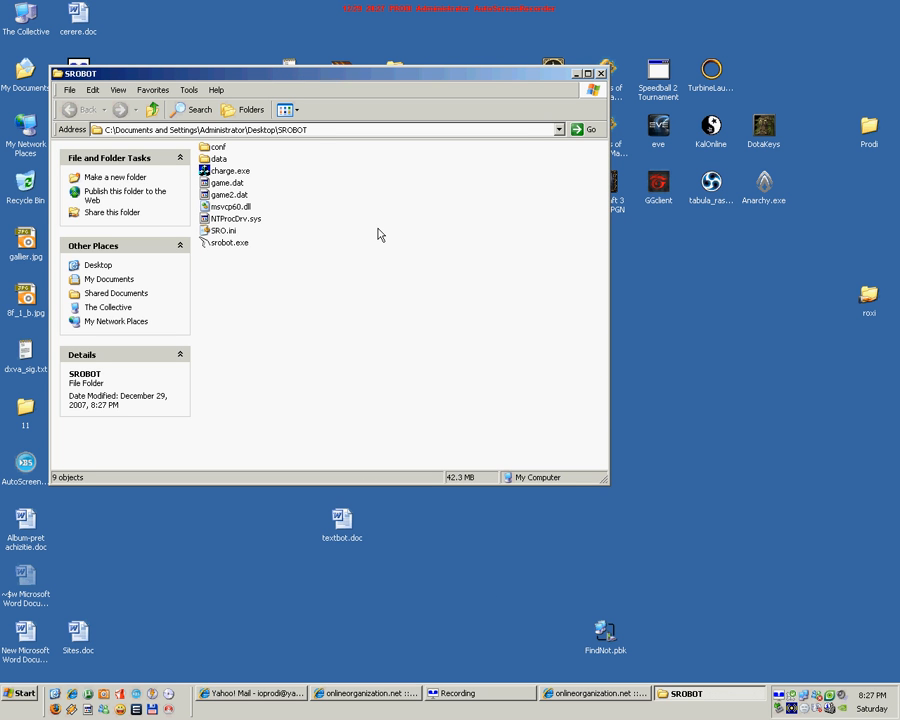
pyautogui.moveTo(264, 268)
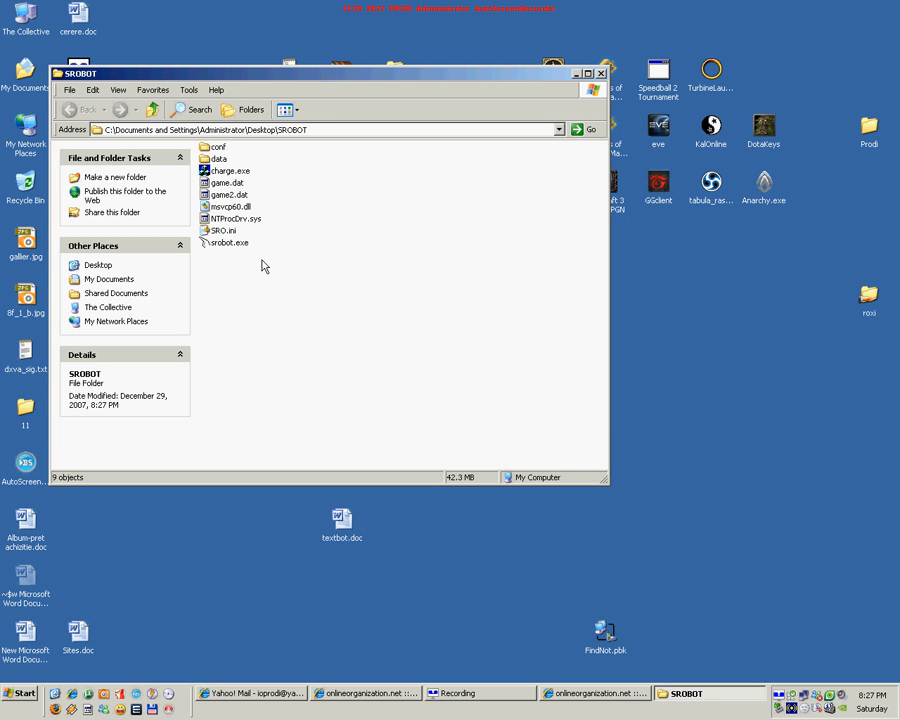
pyautogui.moveTo(312, 222)
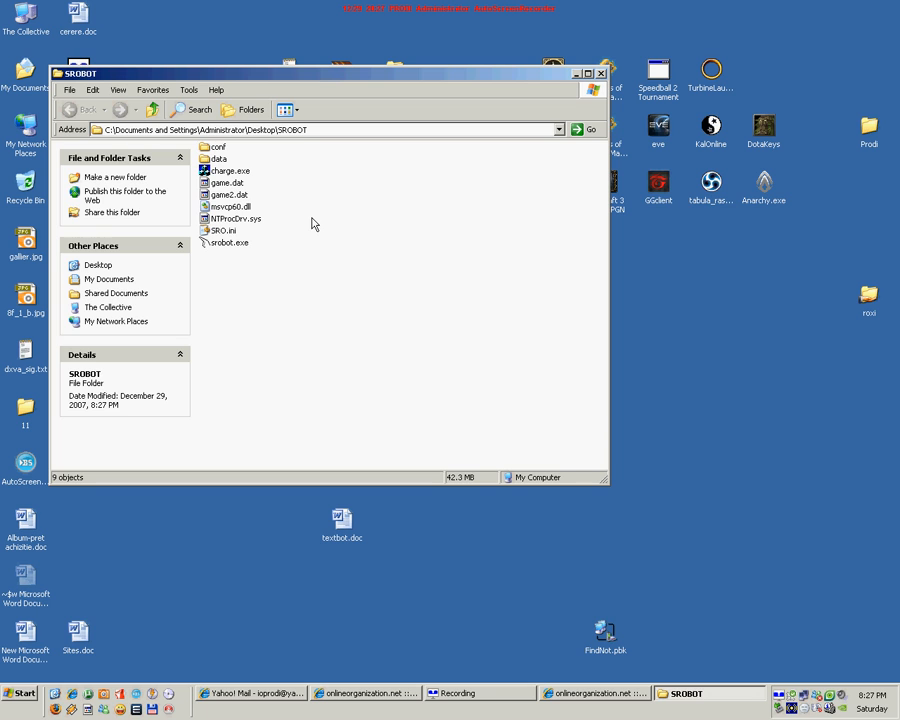